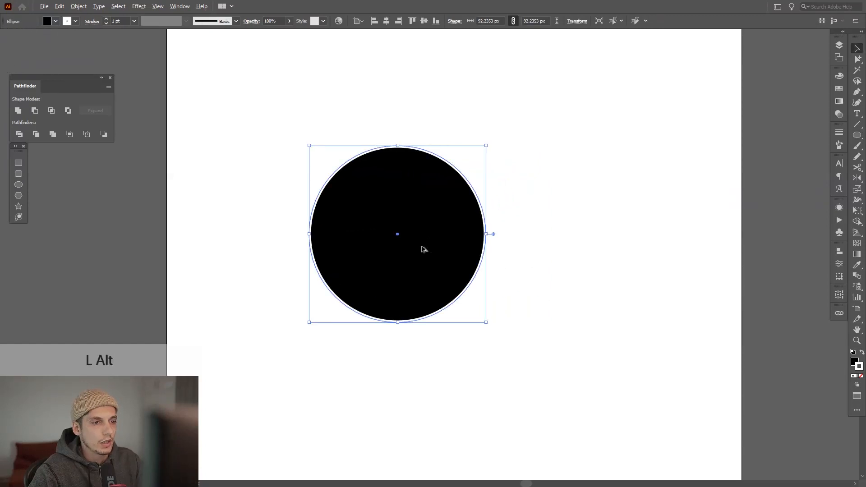
Alt-drag a duplicate circle overlapping to the right, and show the Layers panel
left_click_drag(397, 234, 458, 234)
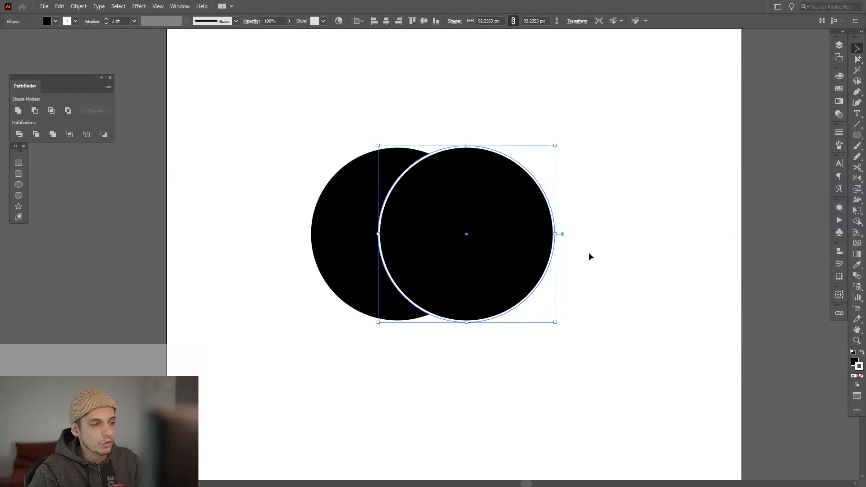
left_click(838, 44)
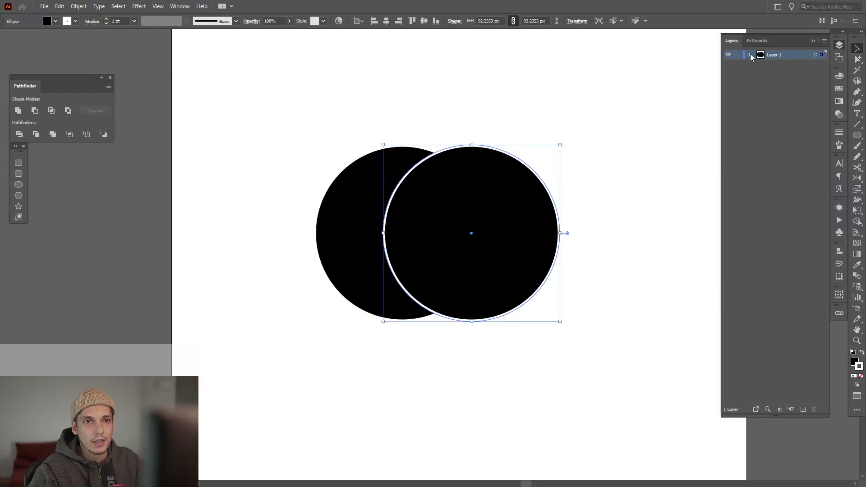
Expand Layer 1 and send the right circle to the back with Arrange > Send to Back
left_click(749, 55)
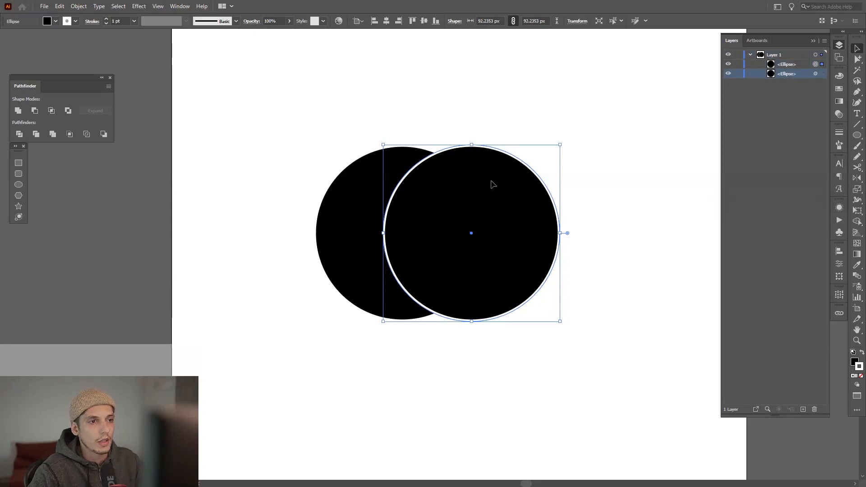
right_click(492, 185)
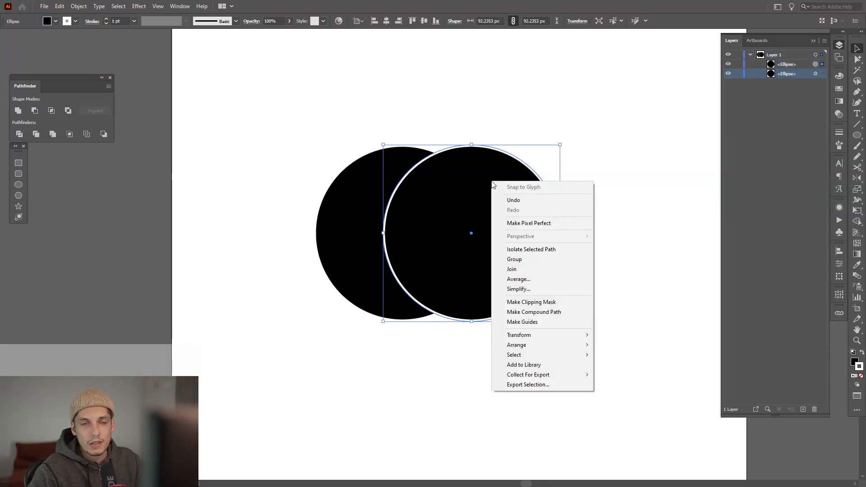
mouse_move(517, 345)
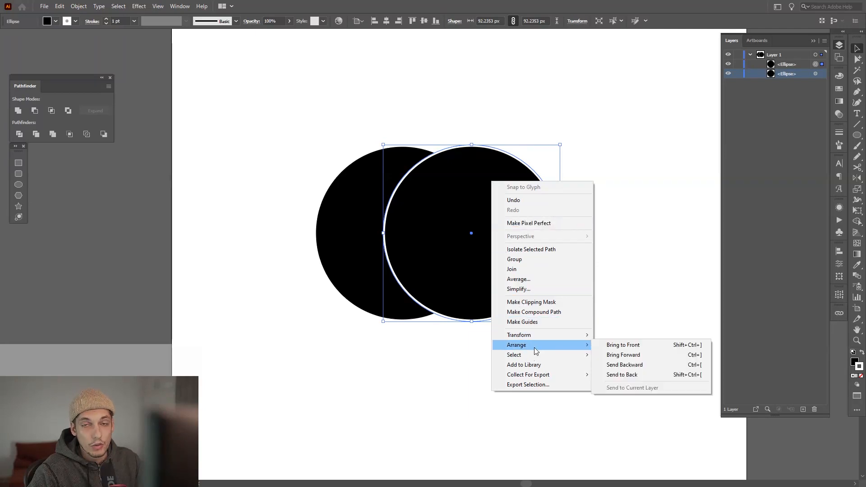
mouse_move(637, 356)
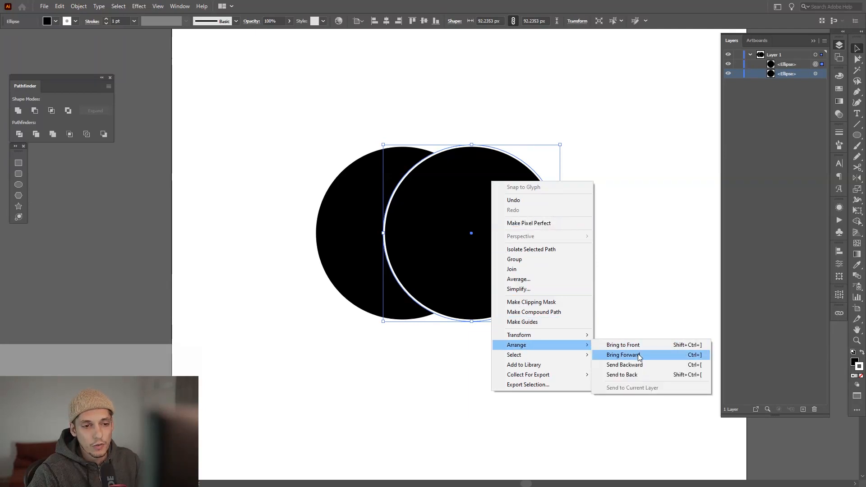
mouse_move(645, 367)
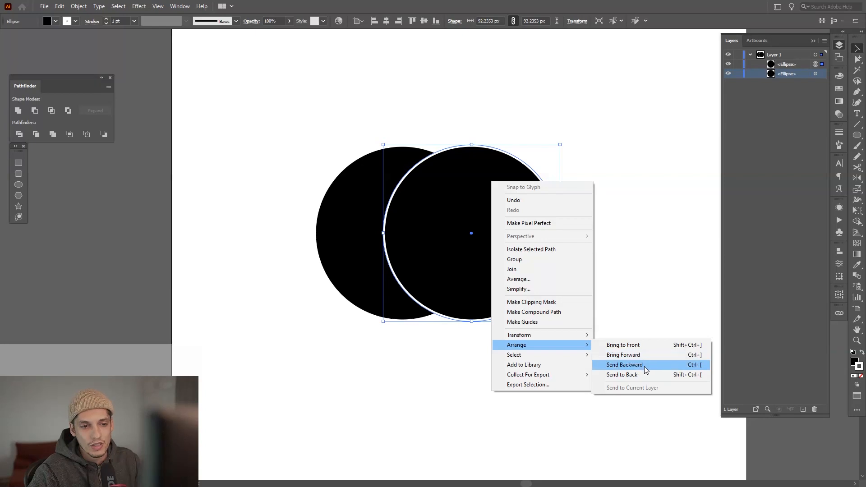
mouse_move(647, 374)
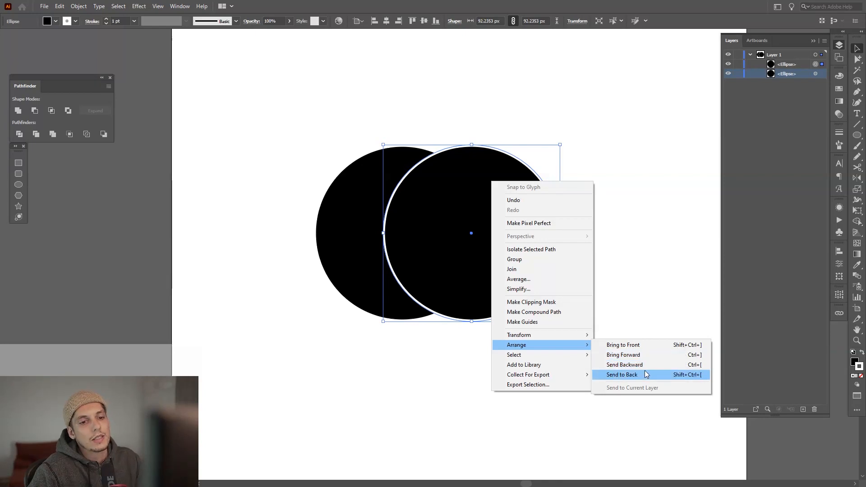
left_click(623, 375)
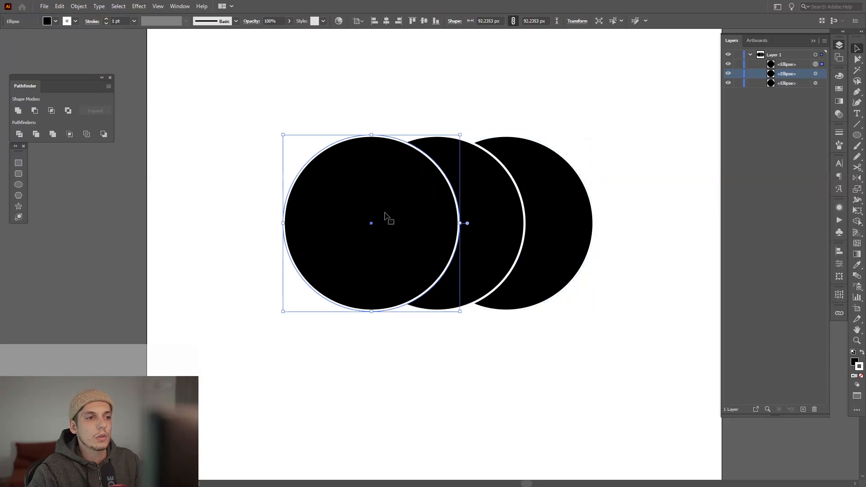
Send the left circle backward, place it behind the middle circle, then deselect everything
right_click(386, 216)
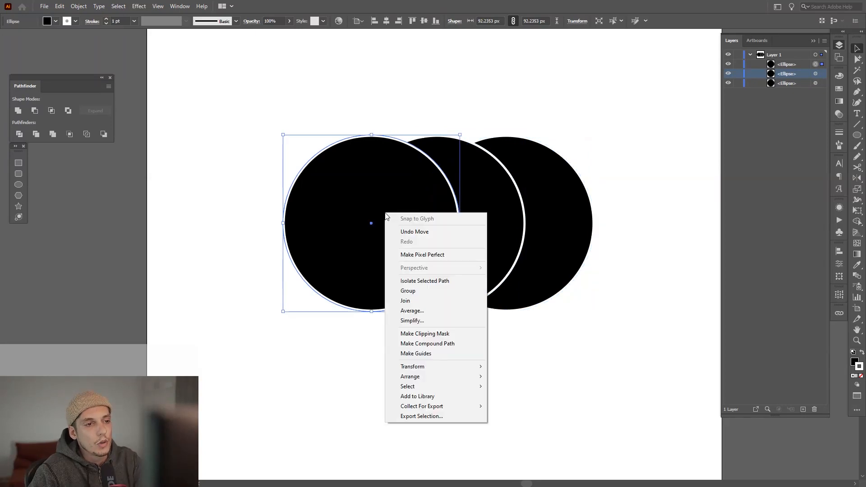
mouse_move(435, 251)
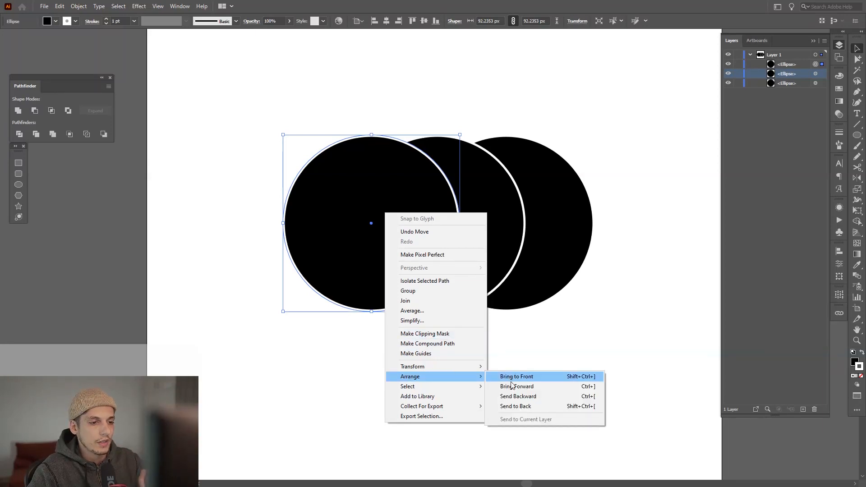
mouse_move(518, 396)
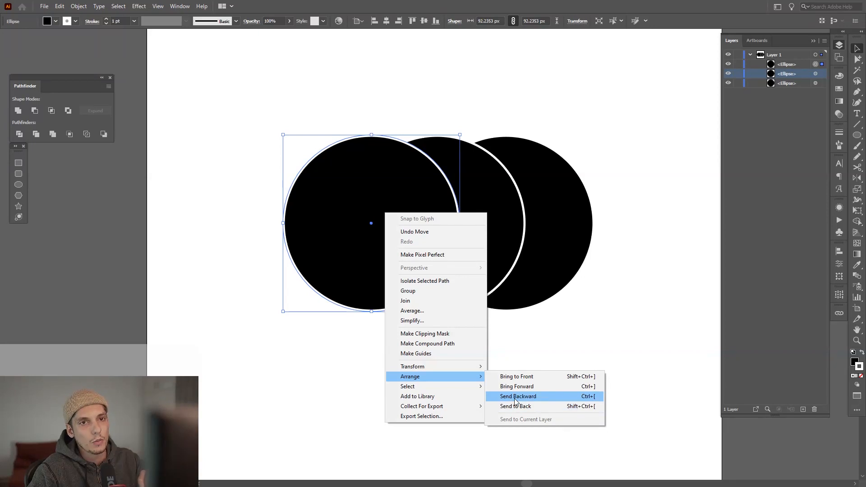
left_click(518, 396)
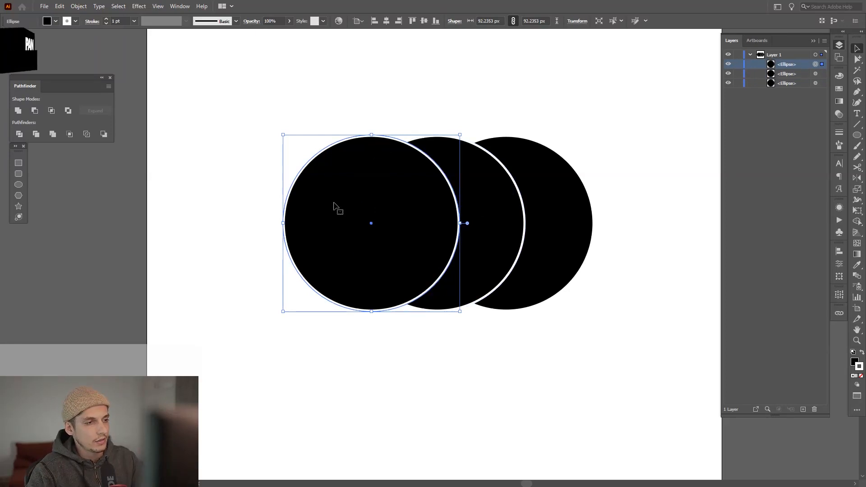
right_click(393, 201)
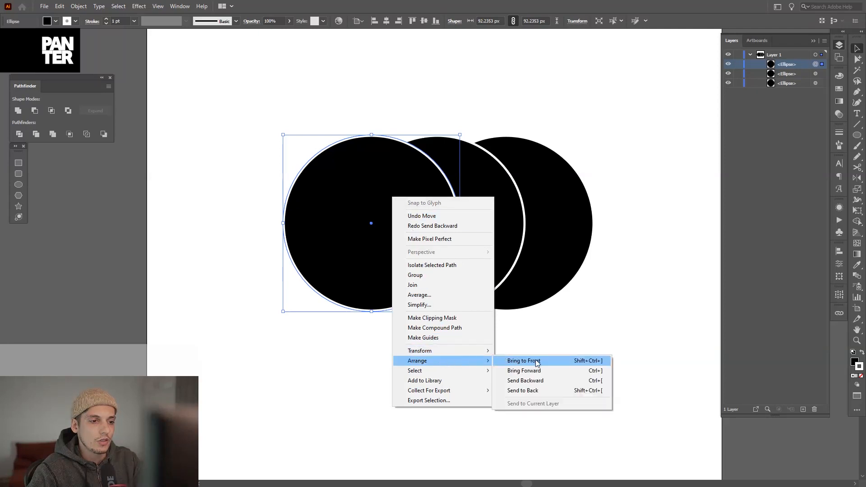
left_click(524, 360)
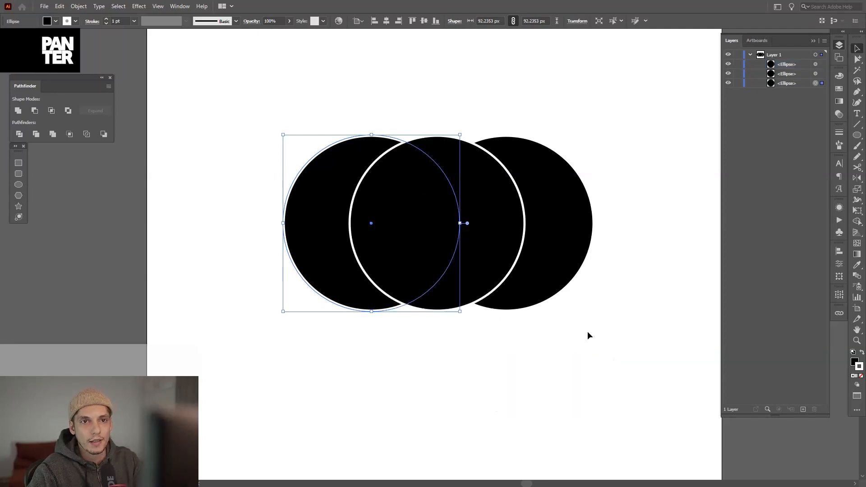
left_click(791, 83)
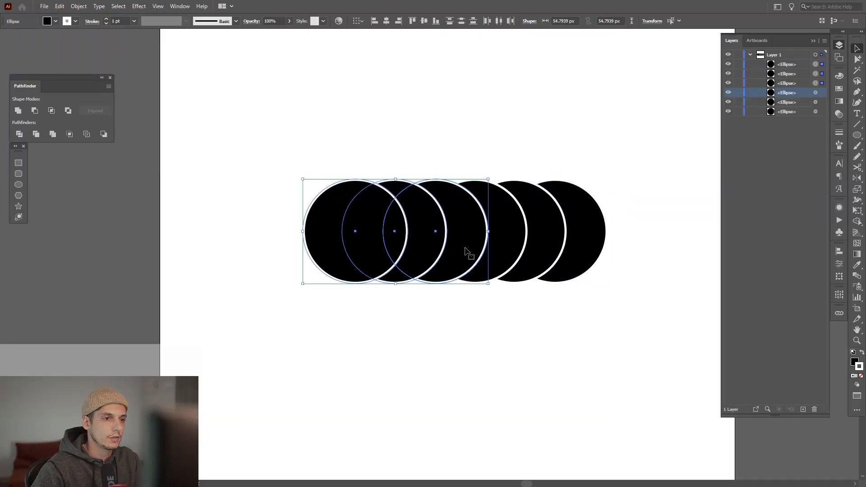
Drag the circles closer together so all six overlap heavily
left_click(488, 20)
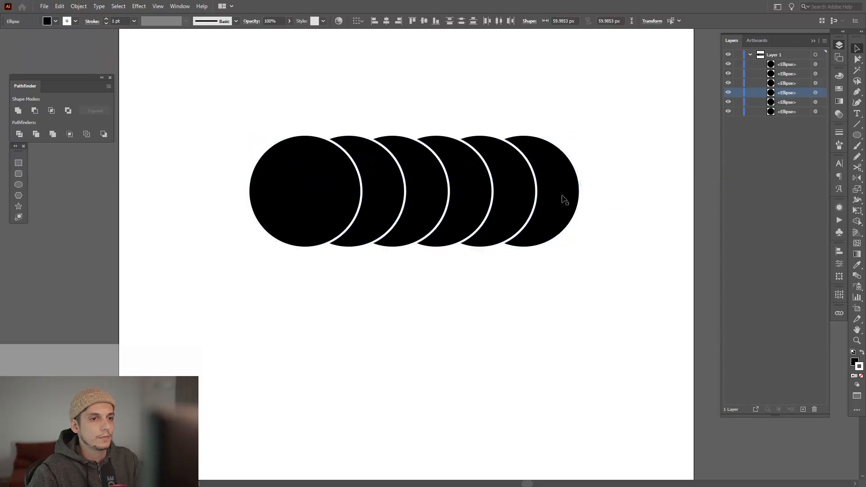
left_click_drag(302, 190, 332, 190)
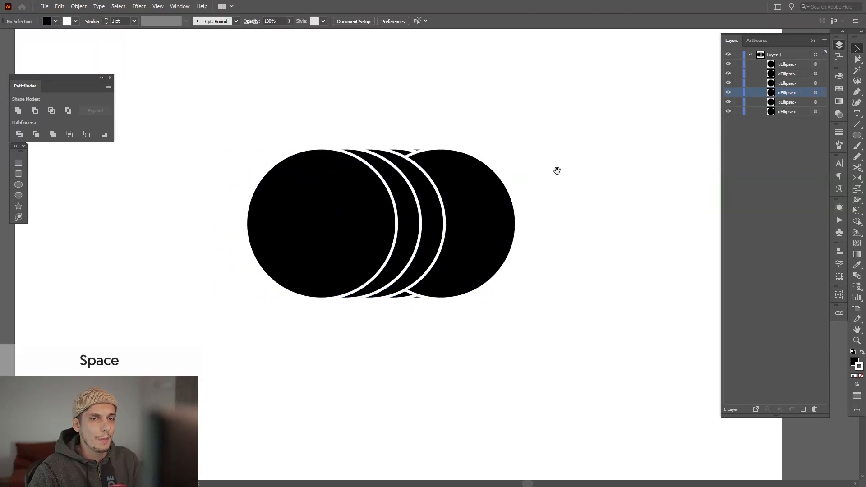
Zoom in and send the leftmost circle one step backward via Arrange
right_click(485, 230)
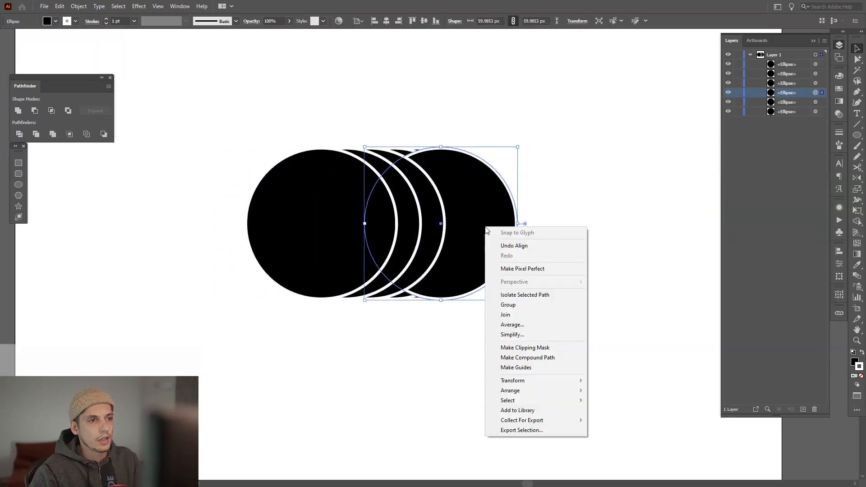
mouse_move(500, 201)
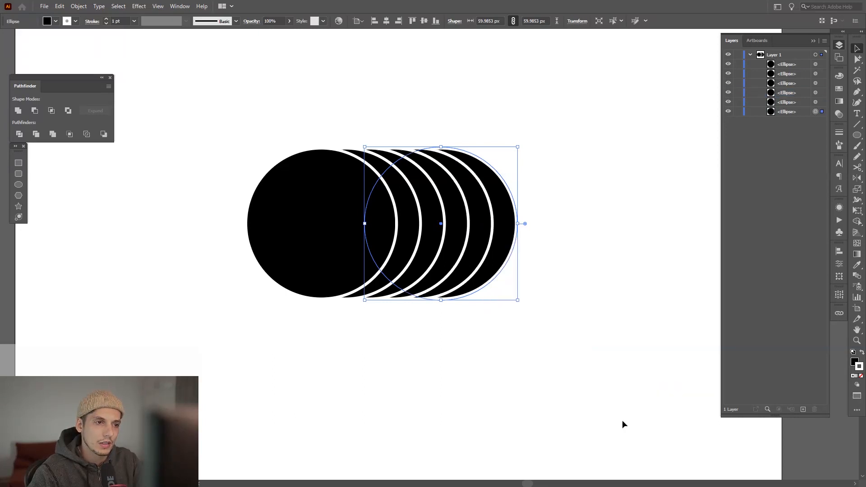
key("space")
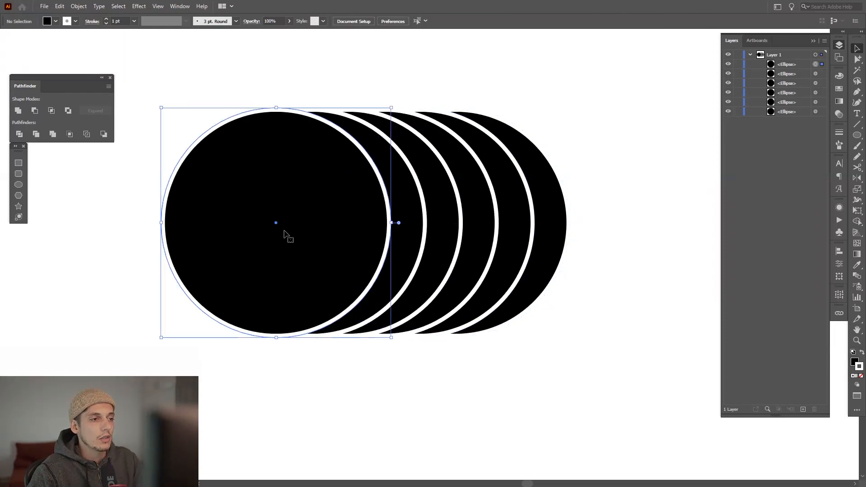
right_click(285, 235)
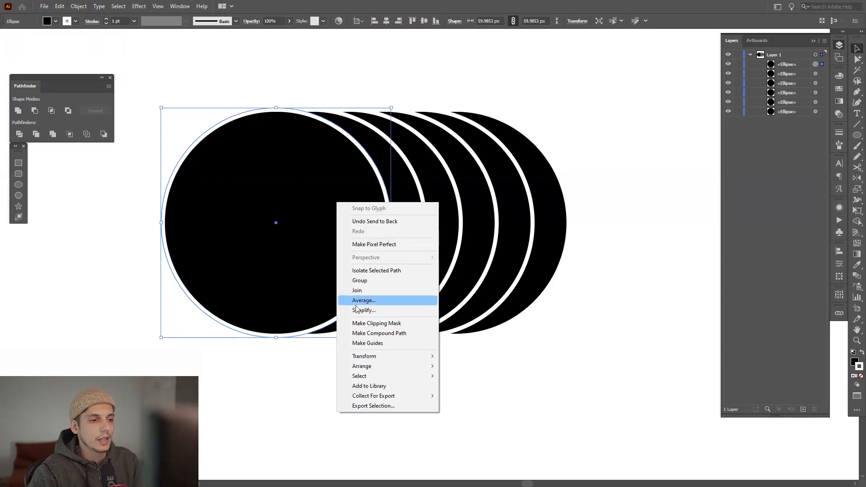
mouse_move(362, 366)
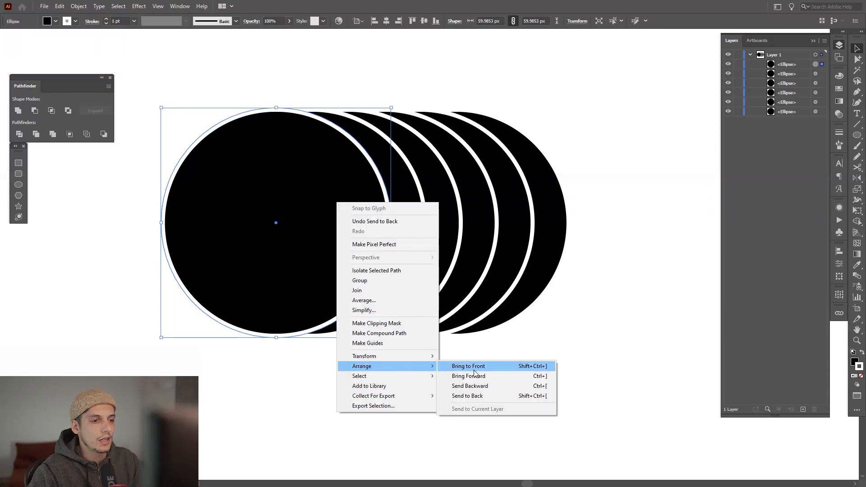
left_click(468, 365)
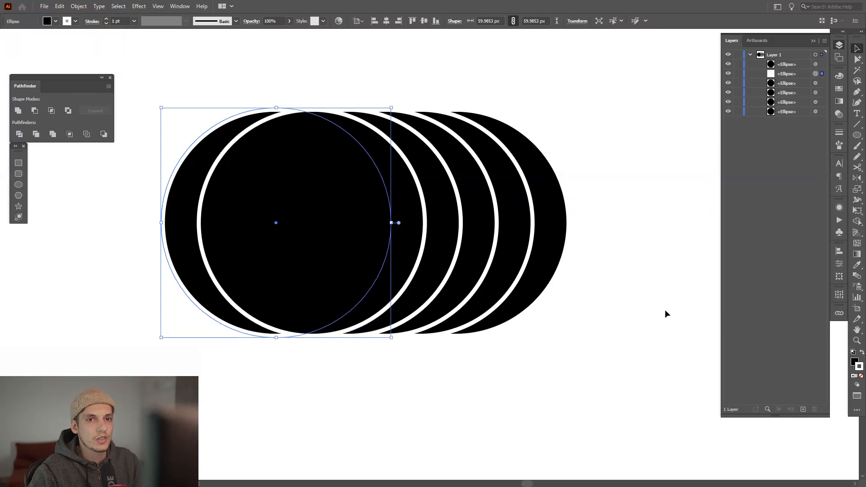
mouse_move(816, 74)
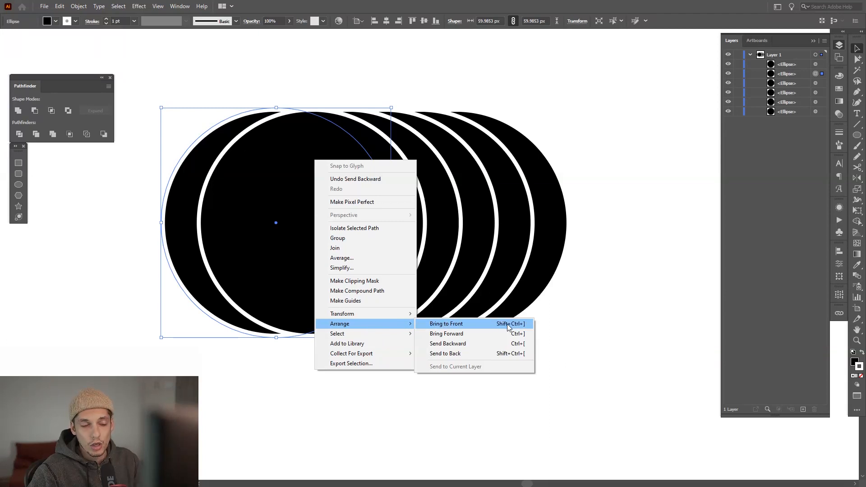
mouse_move(524, 330)
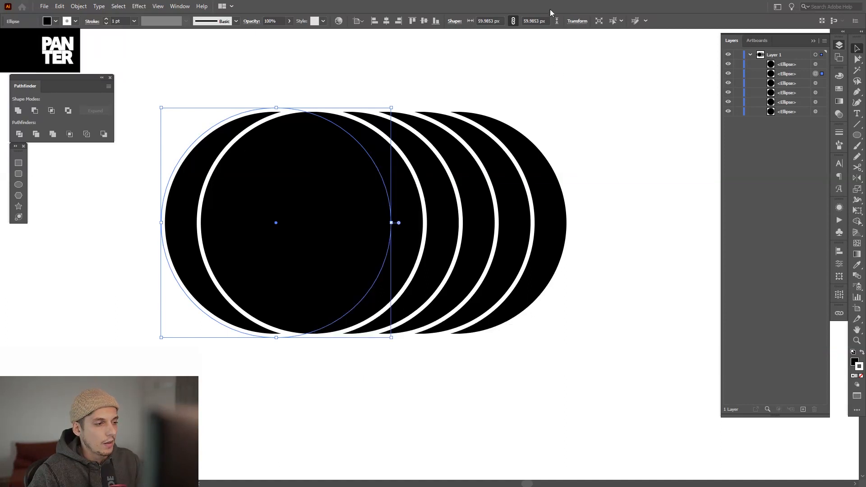
mouse_move(534, 59)
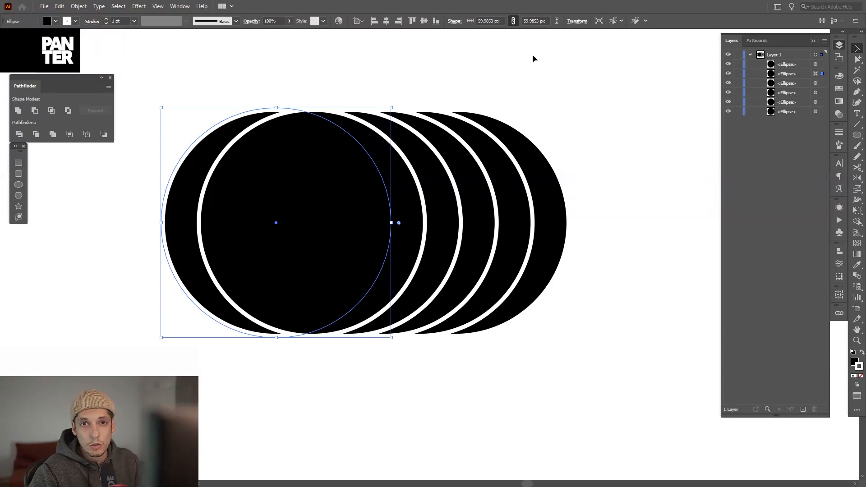
Bring the leftmost circle back to the front with Ctrl+], then zoom out to the whole row
right_click(394, 221)
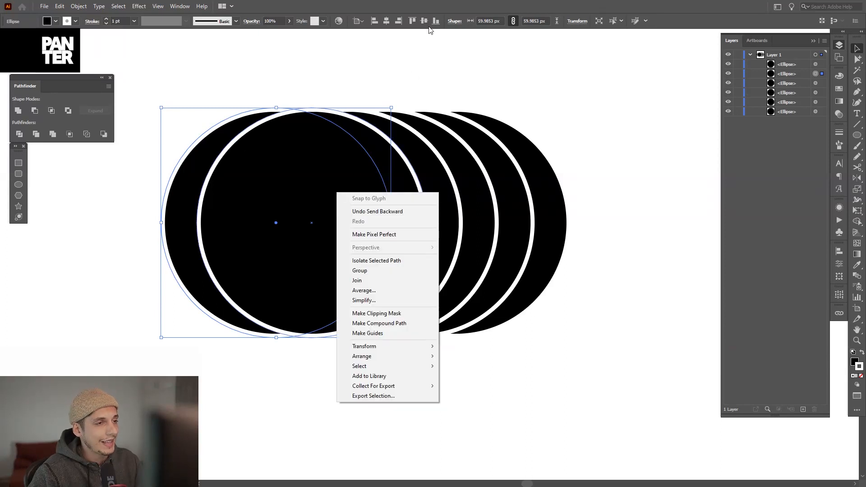
left_click(600, 151)
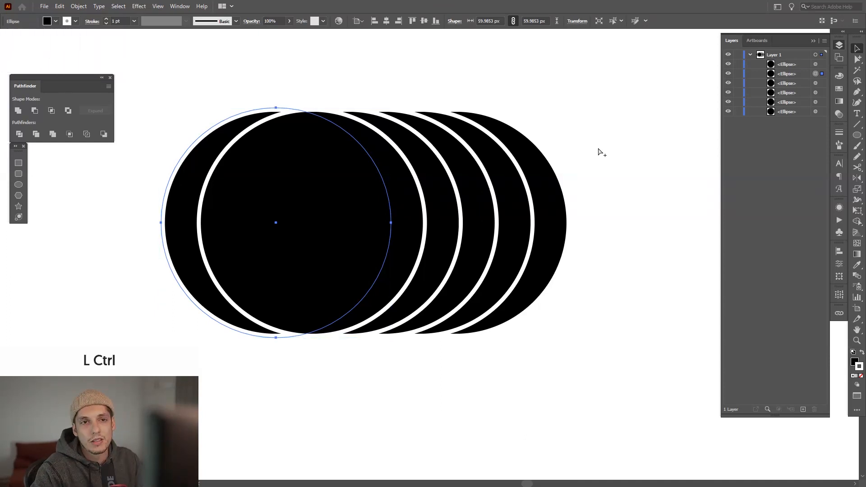
key("Ctrl+]")
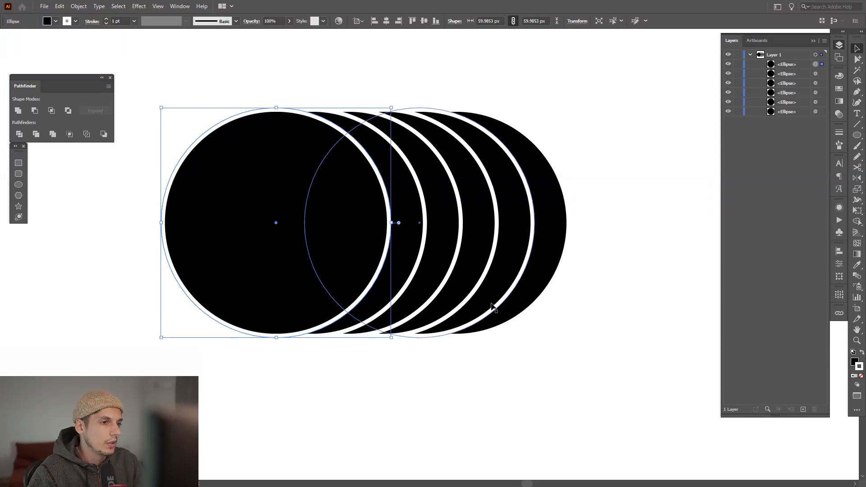
key("space")
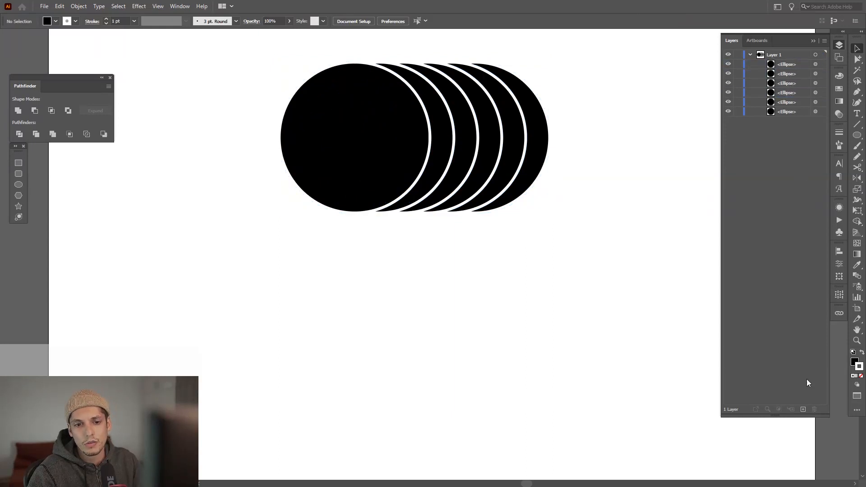
mouse_move(803, 410)
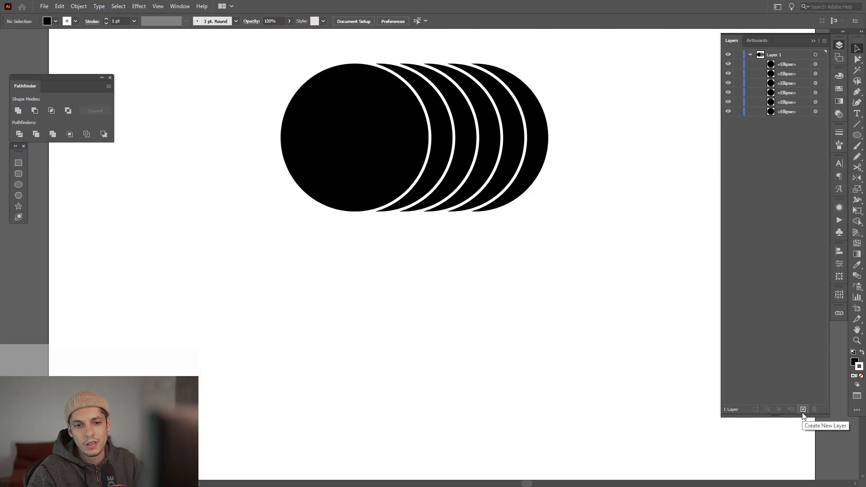
Add Layer 2, group the six circles, ungroup them, and recentre the view
left_click(803, 409)
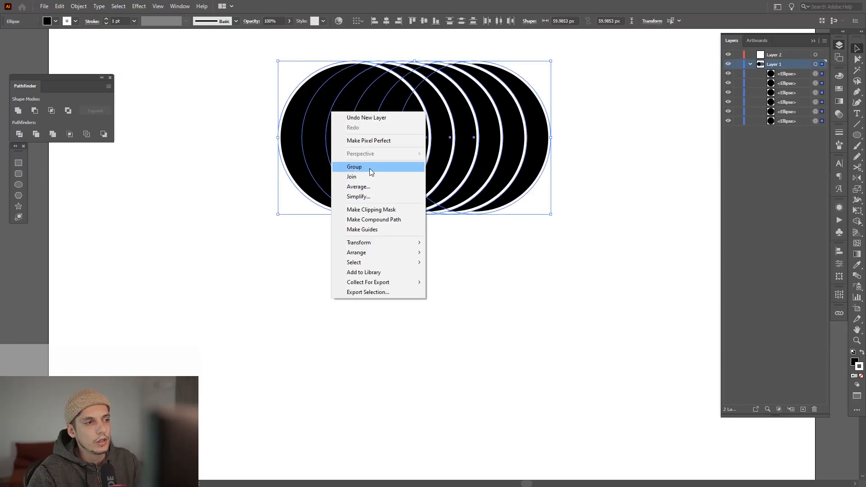
left_click(354, 167)
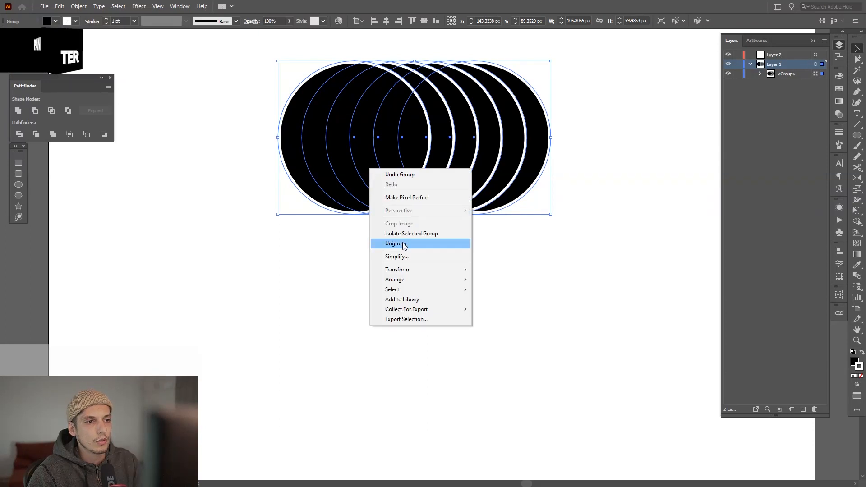
left_click(396, 244)
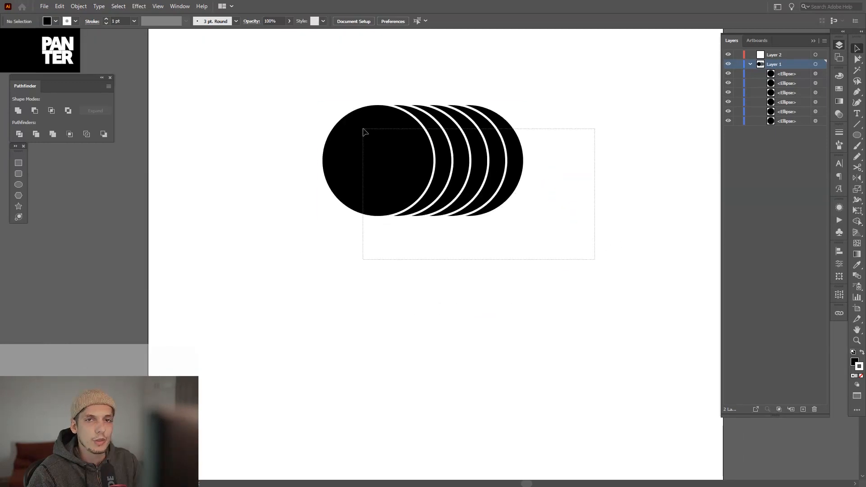
key("Space")
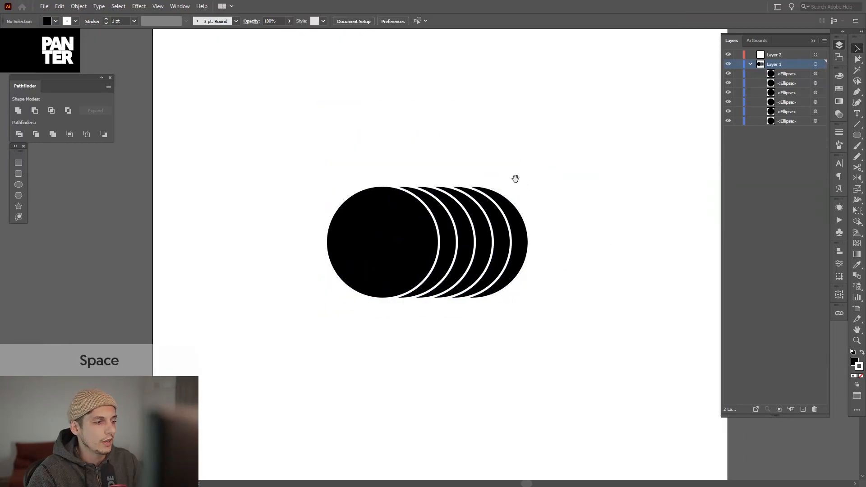